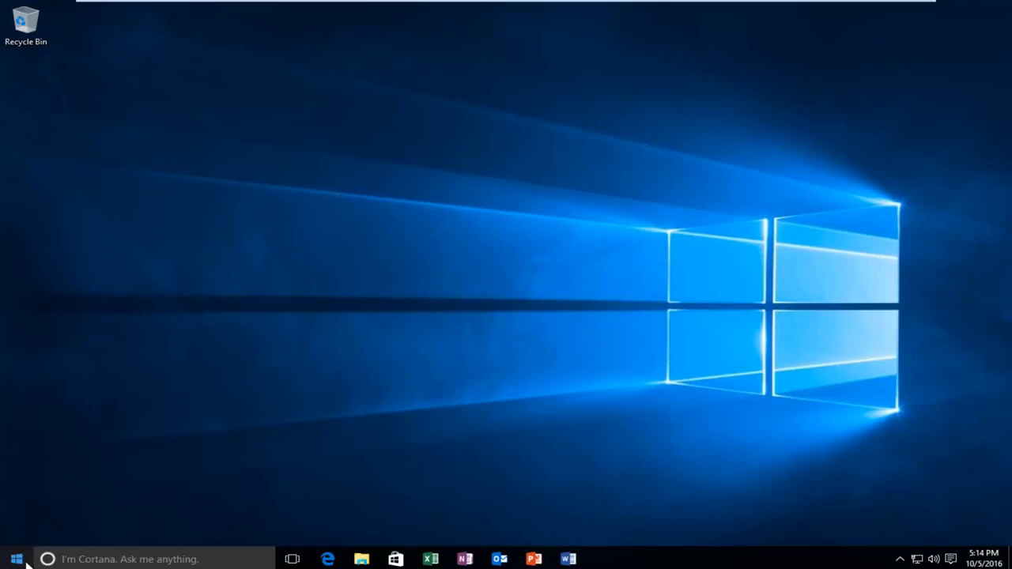
Search the Start menu for 'system' to find the System control panel.
left_click(12, 553)
type("s")
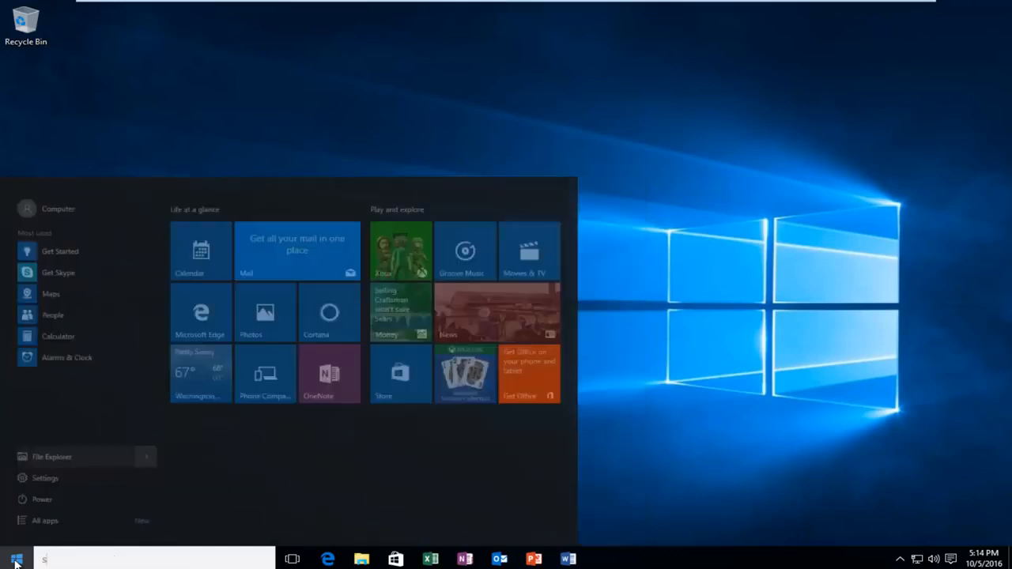
type("ystem")
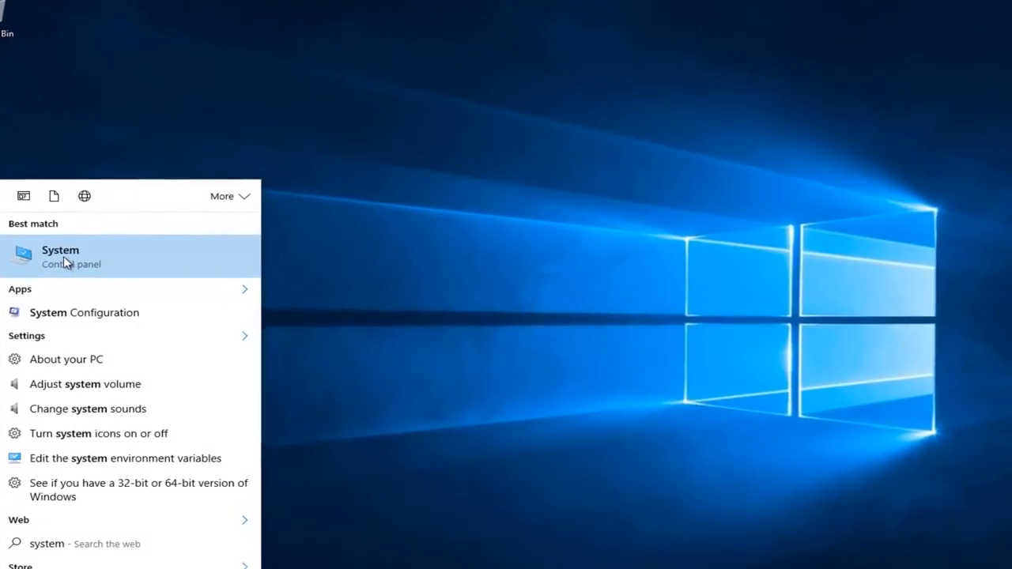
Open the System control panel page from the search results.
left_click(60, 257)
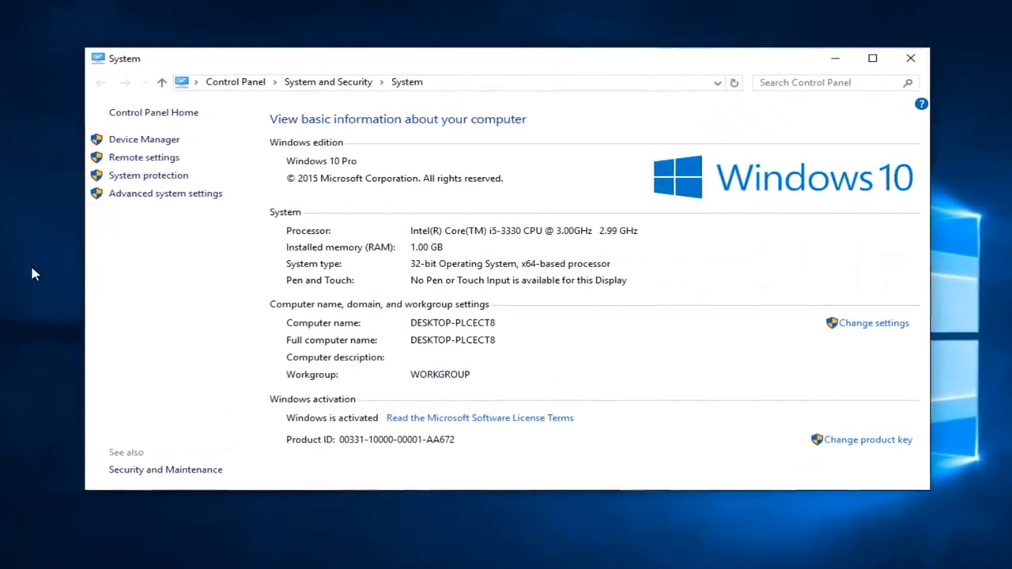
mouse_move(133, 199)
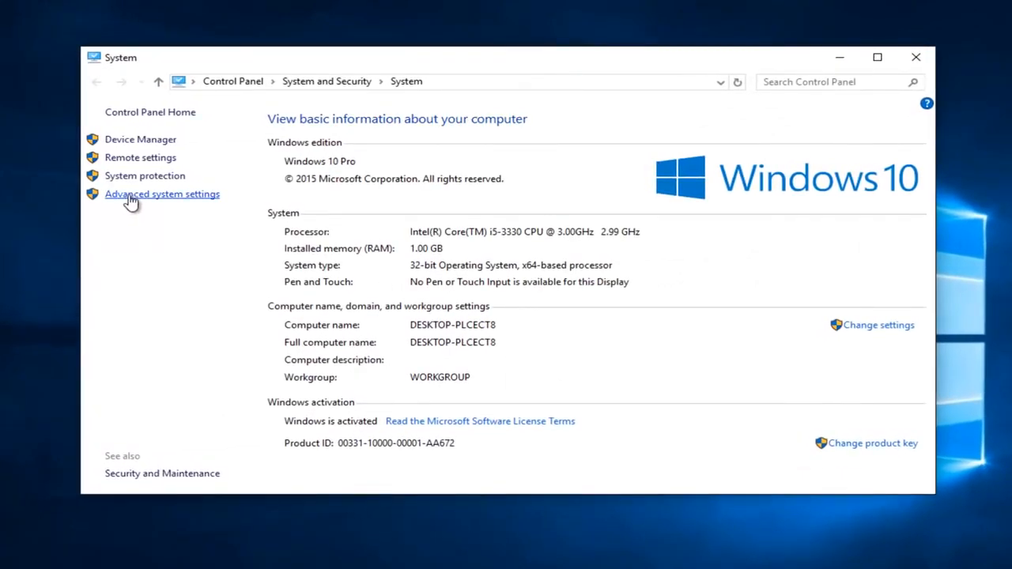
mouse_move(161, 204)
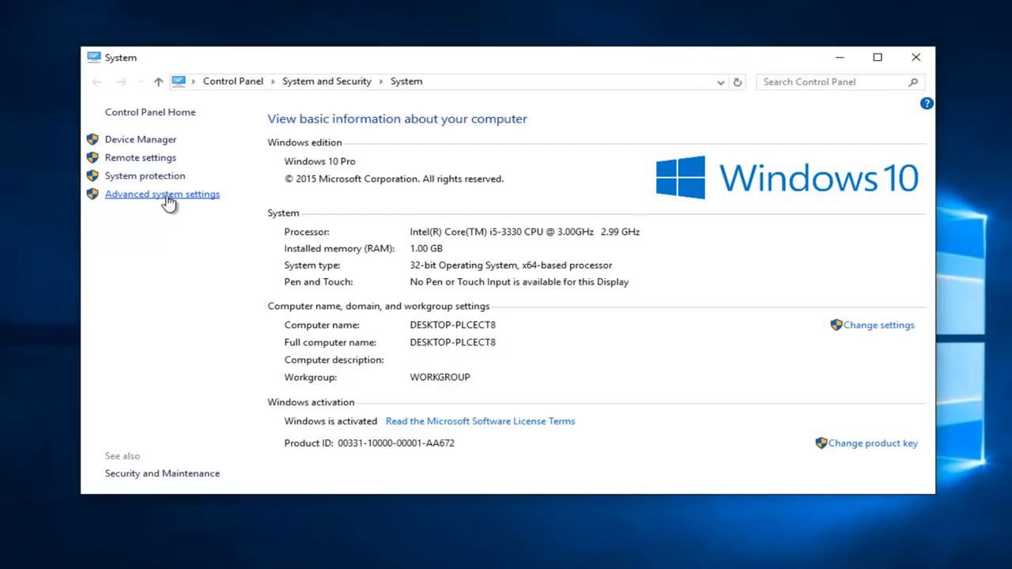
mouse_move(178, 204)
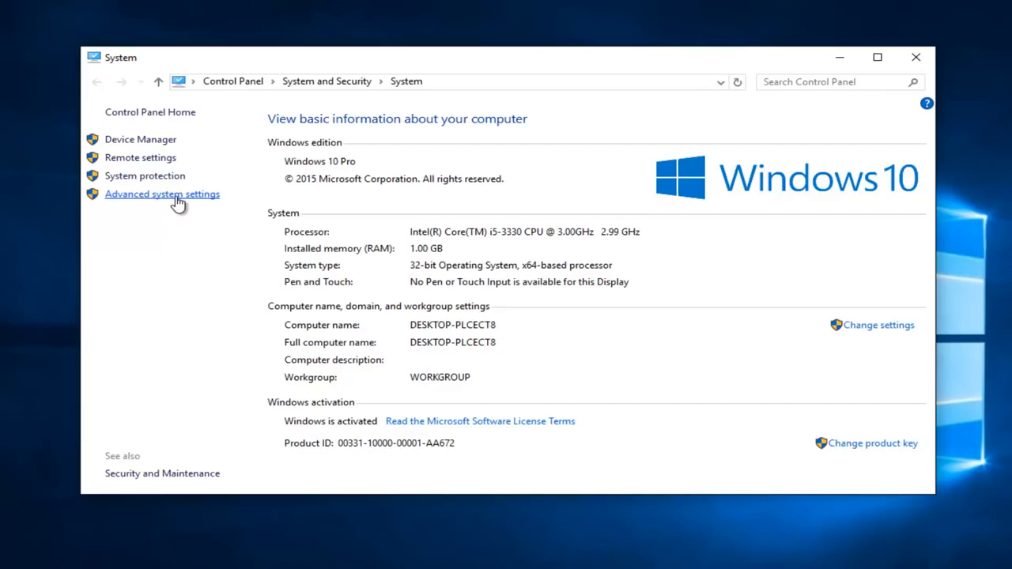
Open the advanced System Properties from the System window.
left_click(161, 194)
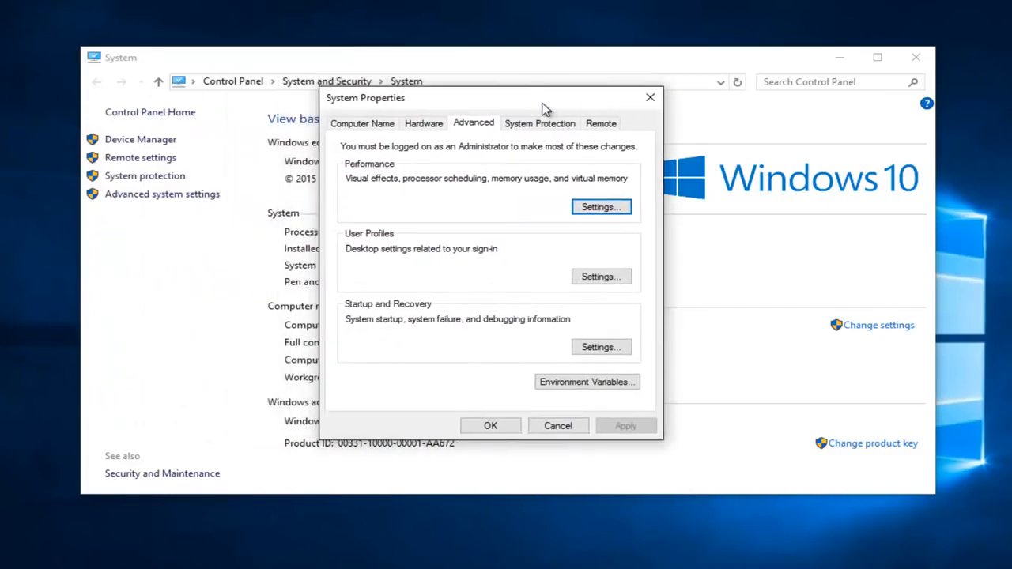
mouse_move(450, 188)
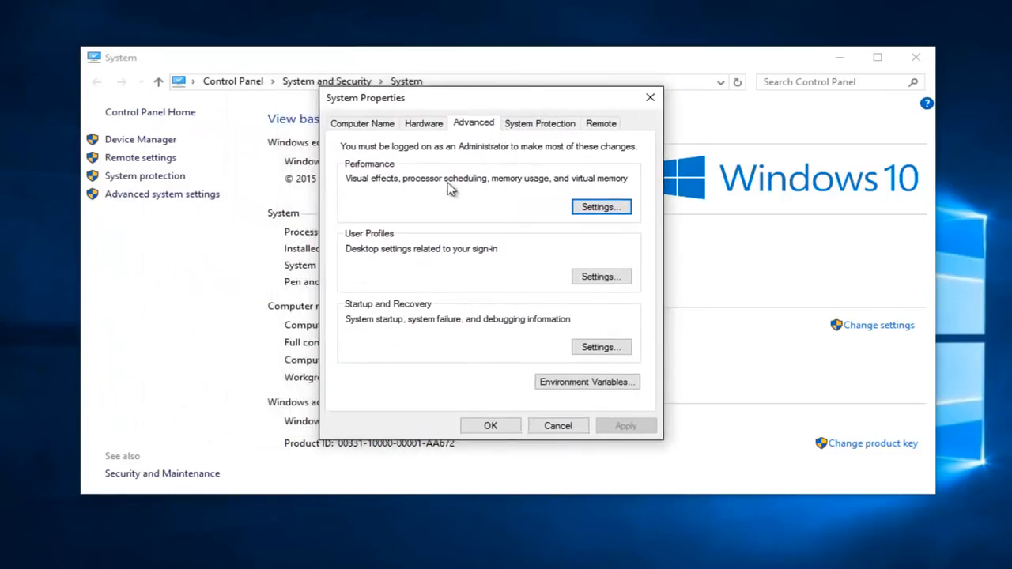
mouse_move(487, 199)
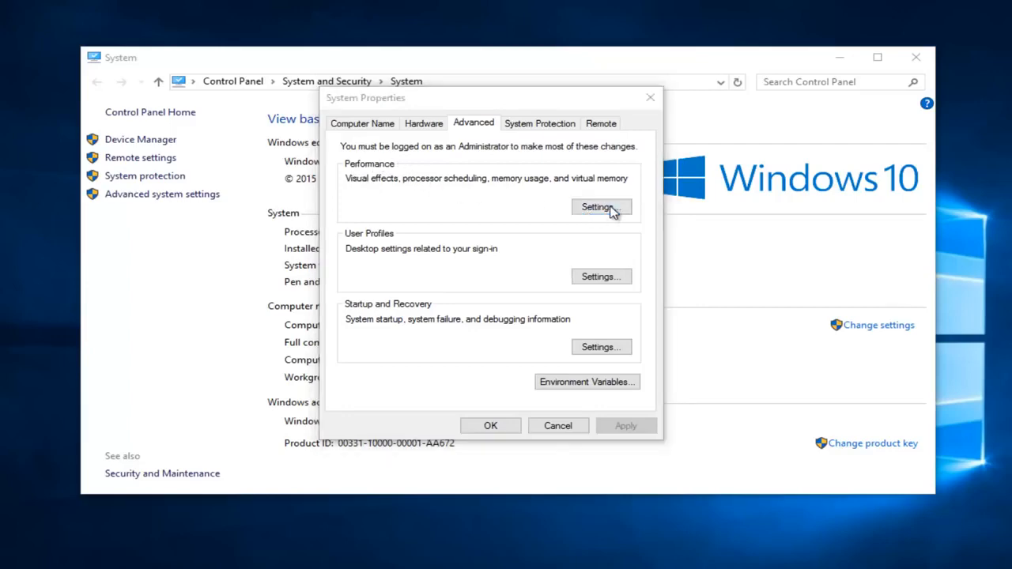
Show the Advanced Performance Options with the 1728 MB paging file size.
left_click(601, 205)
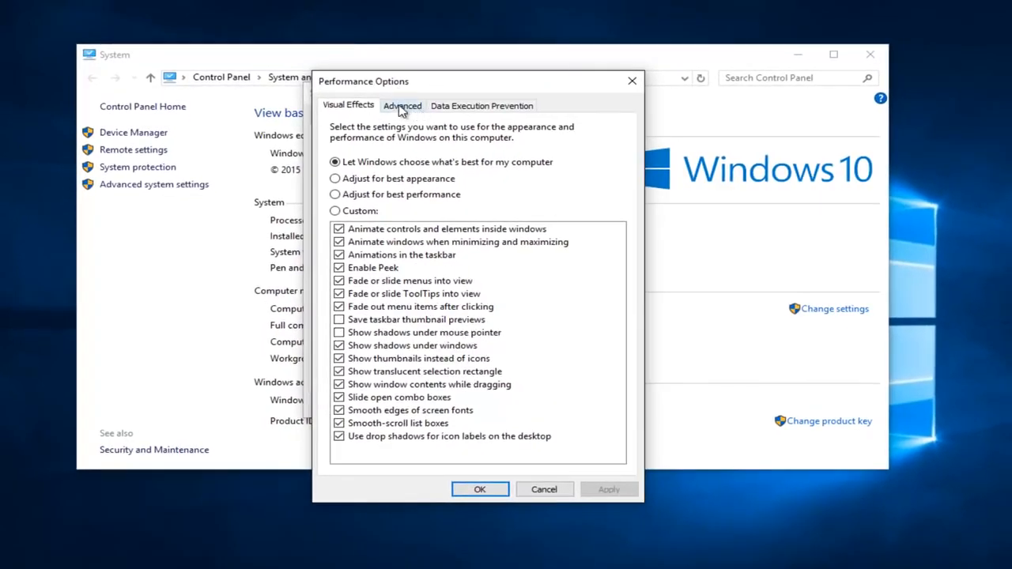
left_click(402, 104)
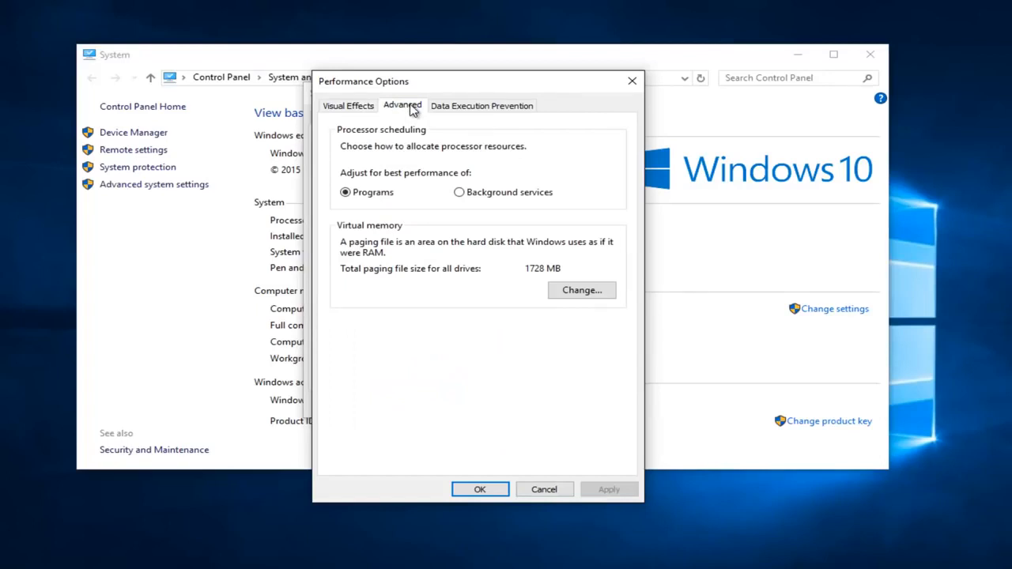
mouse_move(357, 233)
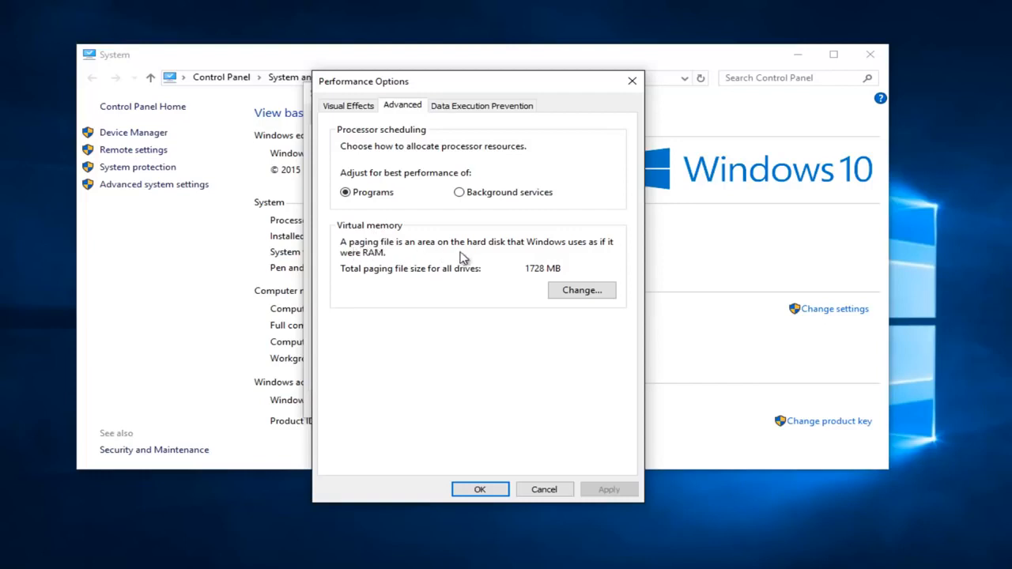
mouse_move(556, 256)
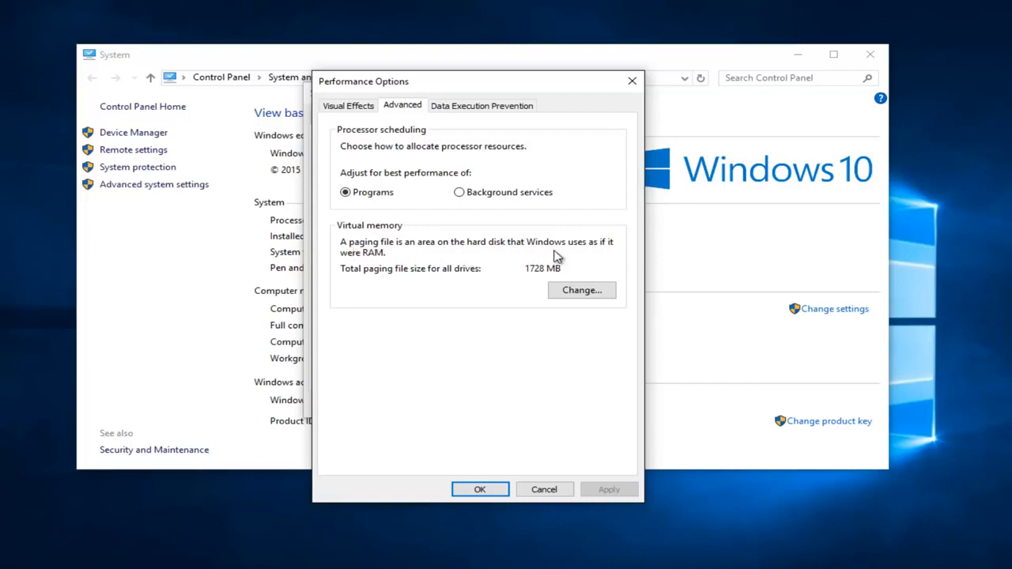
mouse_move(365, 255)
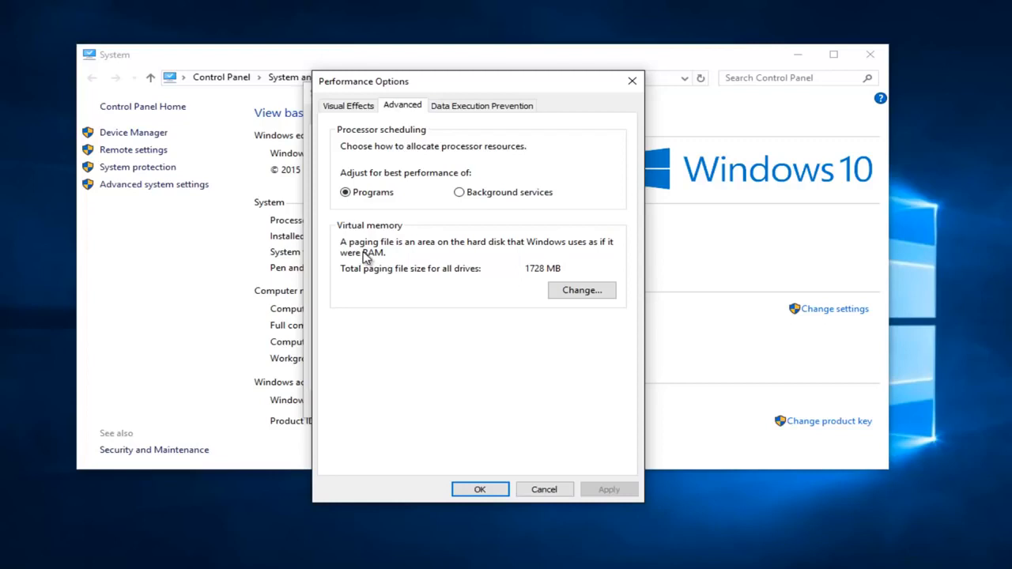
mouse_move(365, 247)
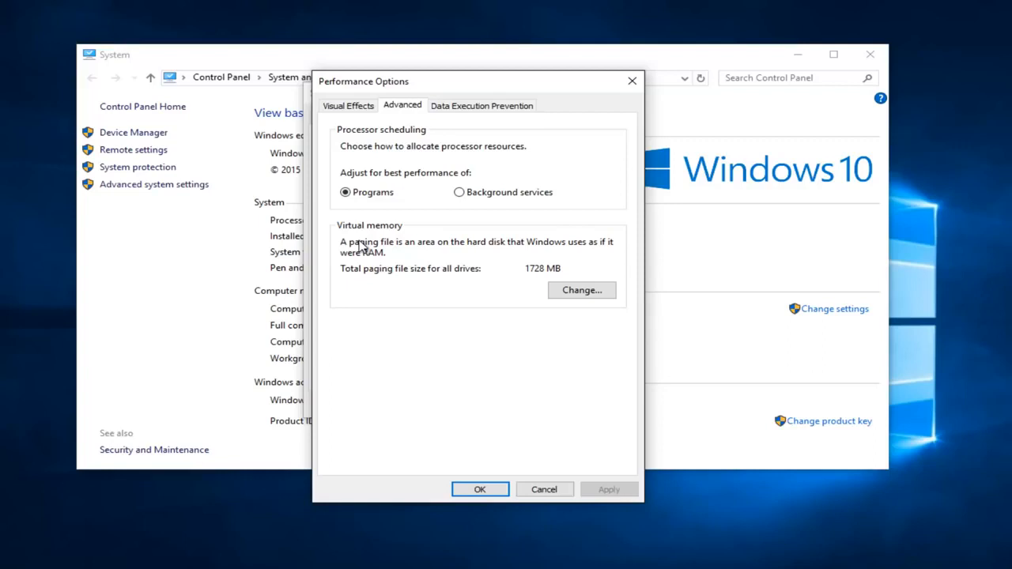
mouse_move(367, 251)
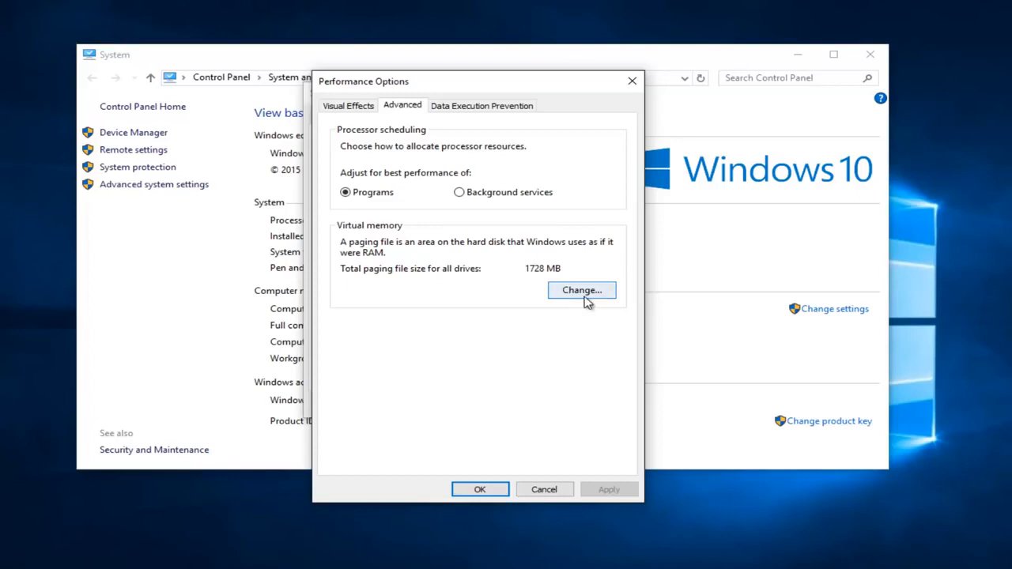
Turn off automatic paging file management and choose a custom size for drive C:.
left_click(582, 289)
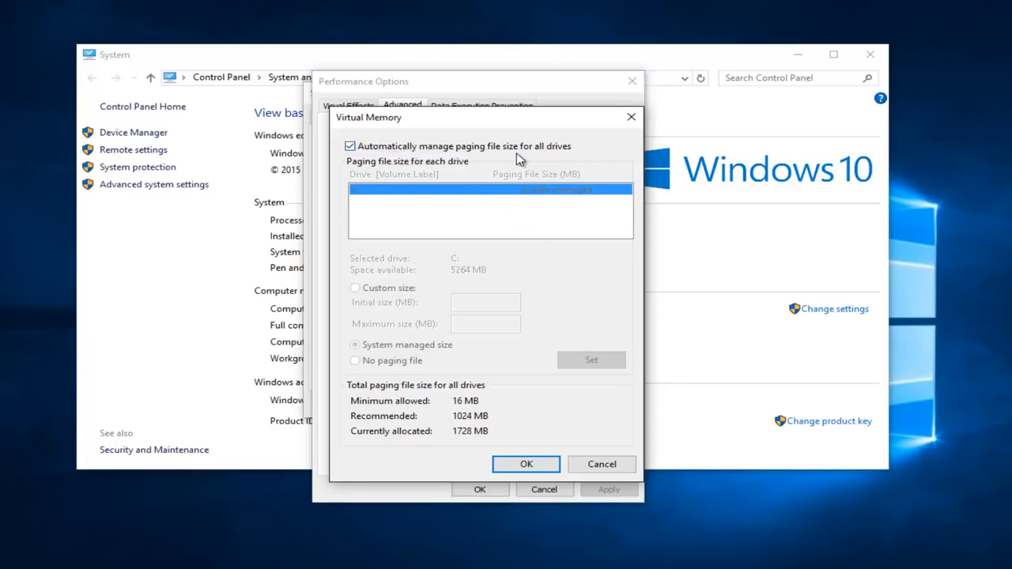
left_click(351, 145)
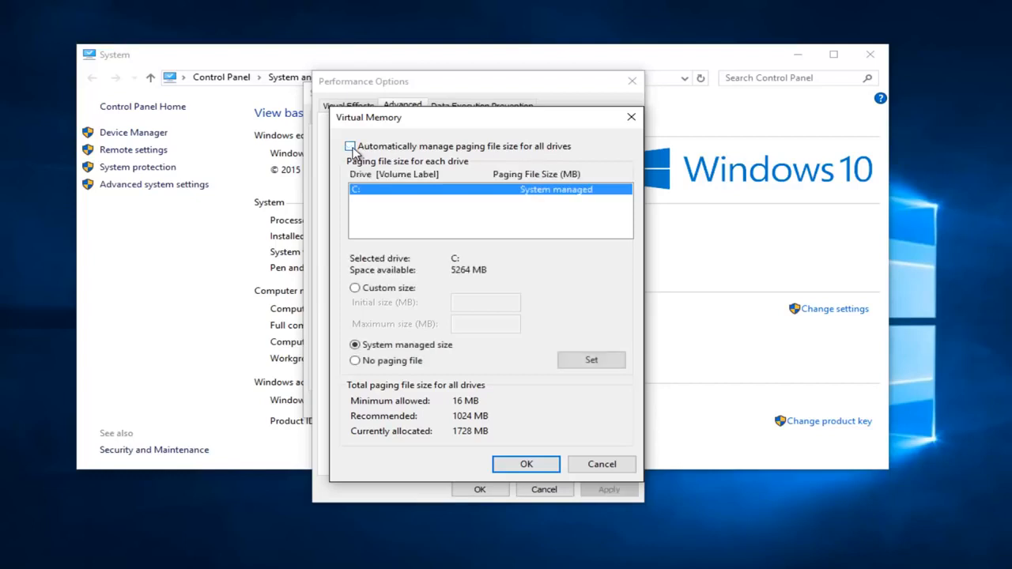
left_click(354, 288)
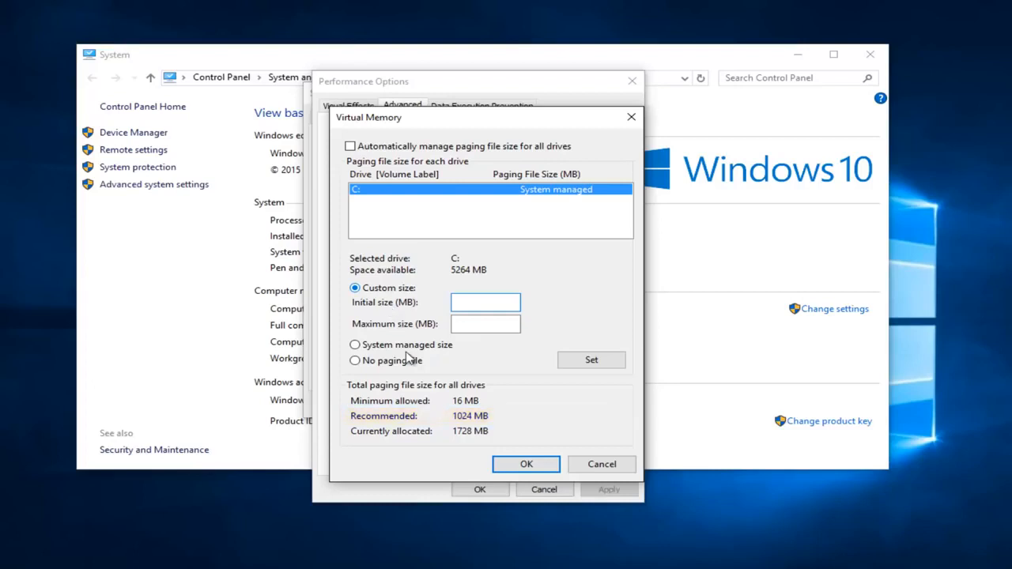
Set drive C:'s paging file to a custom 1024–1024 MB size.
left_click(484, 302)
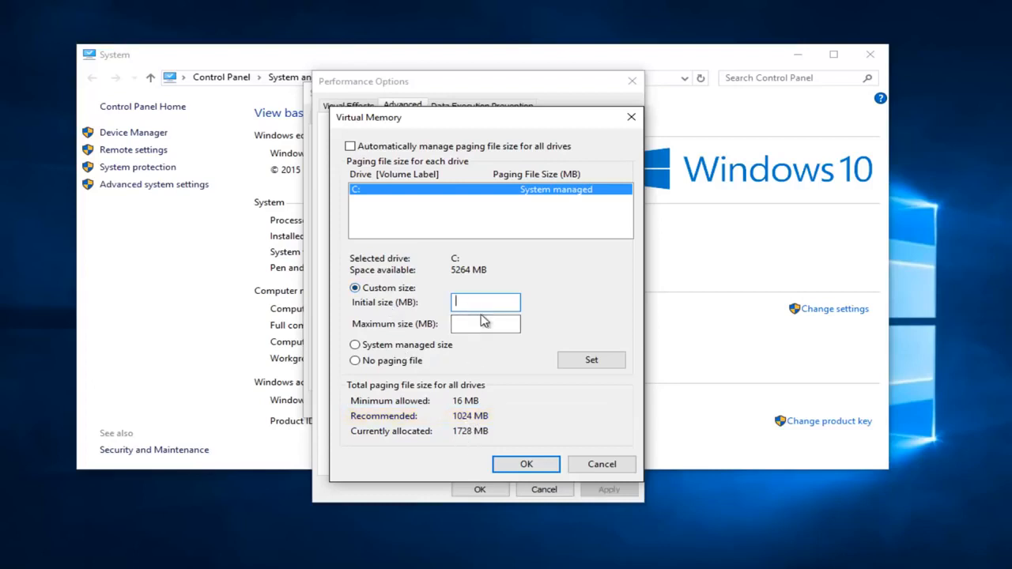
type("1024")
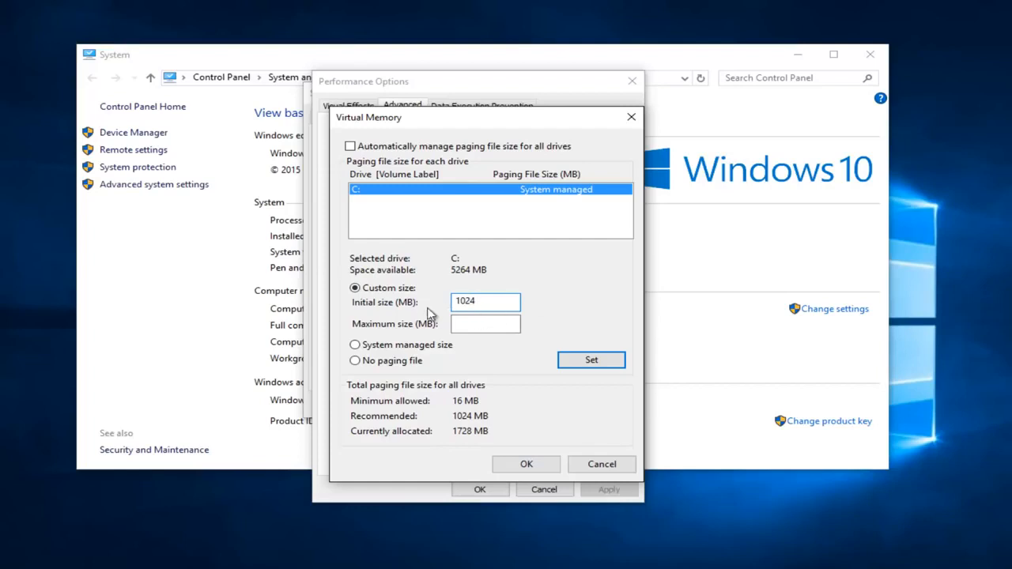
type("1024")
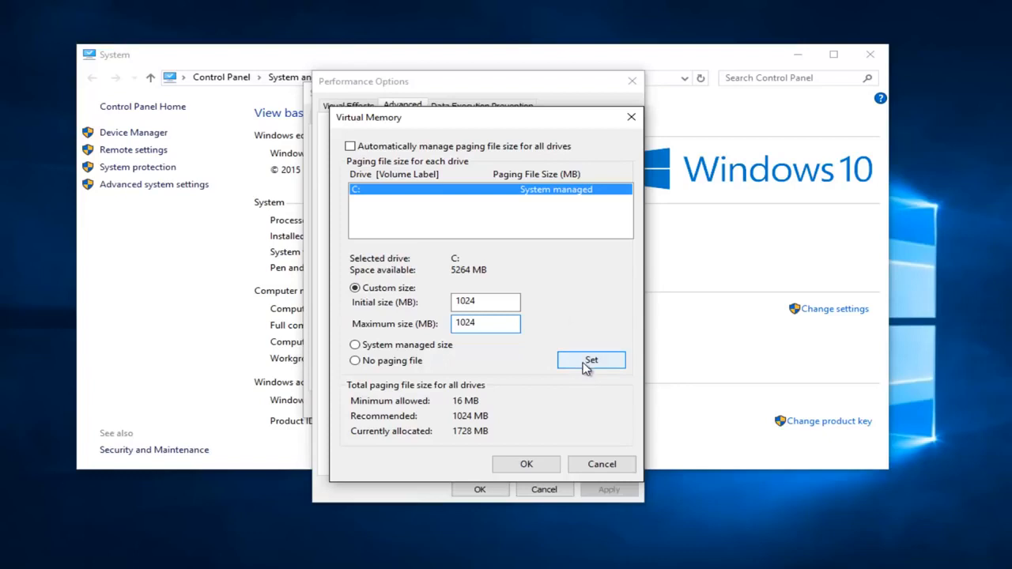
left_click(591, 360)
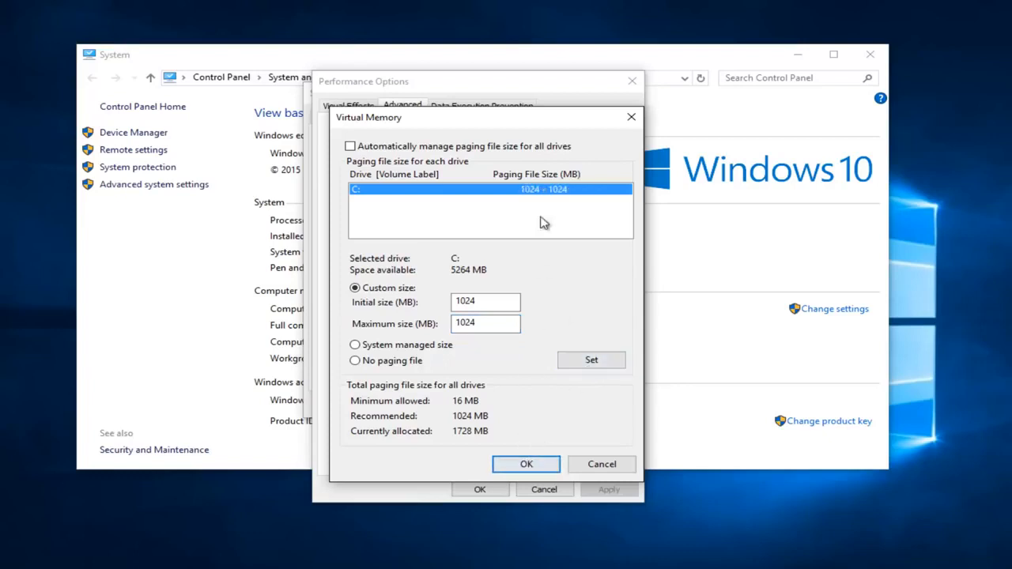
mouse_move(528, 196)
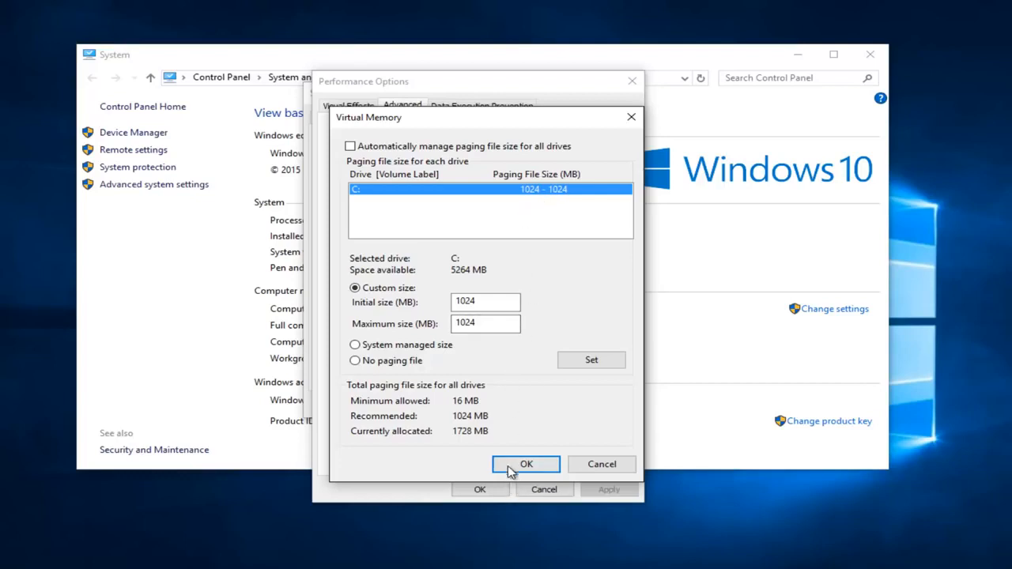
Save the virtual memory settings and acknowledge the restart notice.
left_click(525, 464)
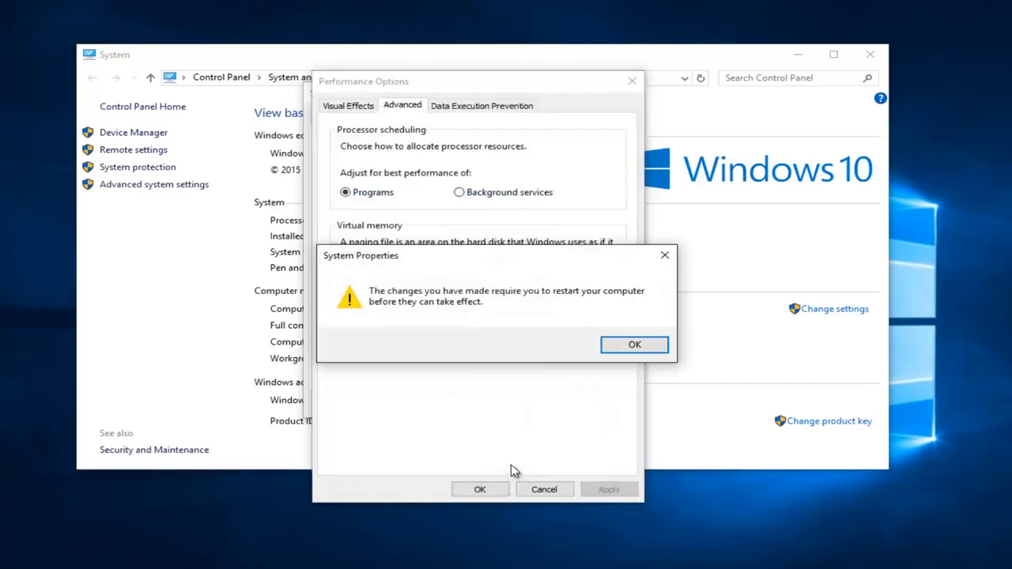
mouse_move(430, 308)
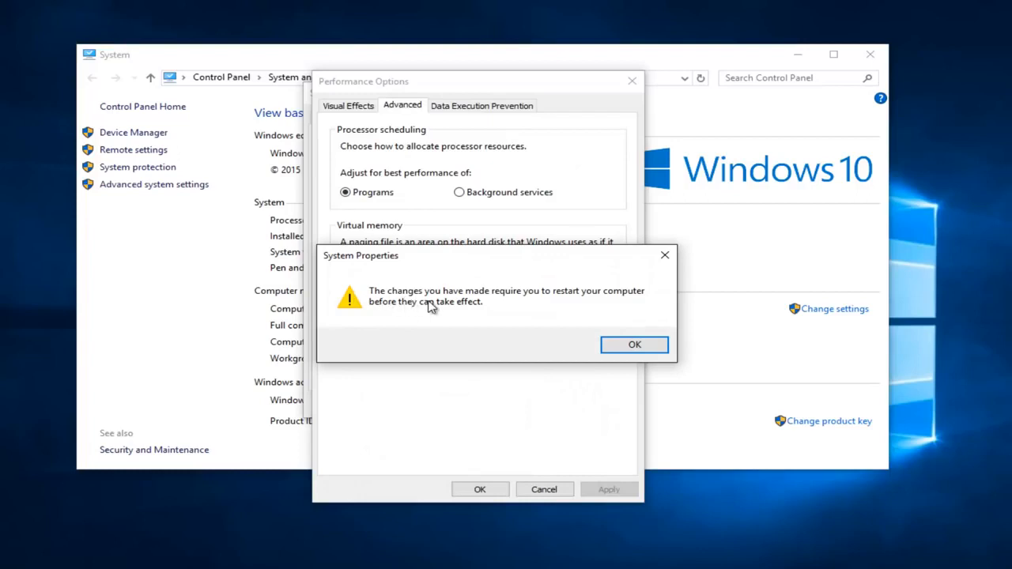
mouse_move(614, 332)
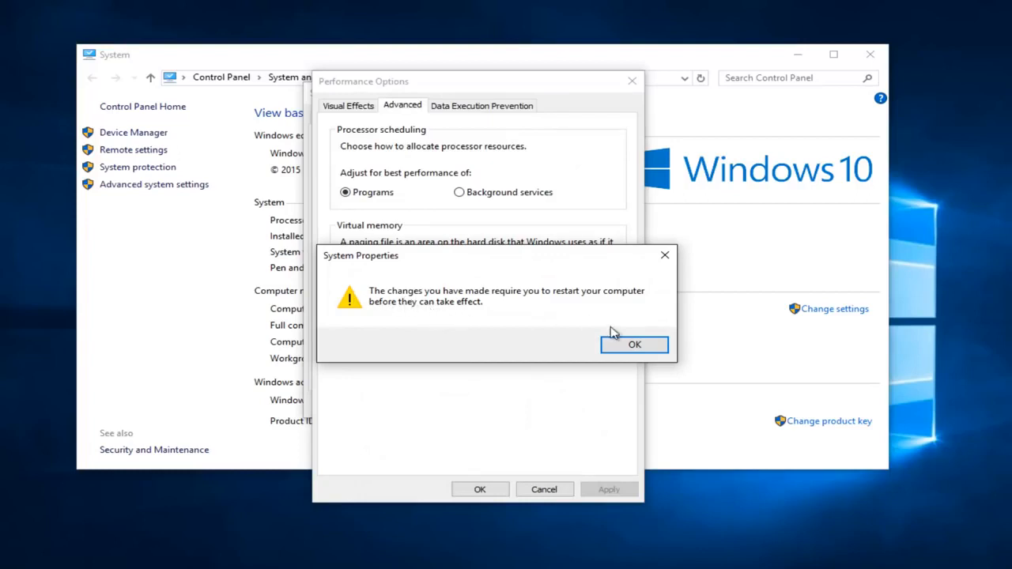
left_click(634, 344)
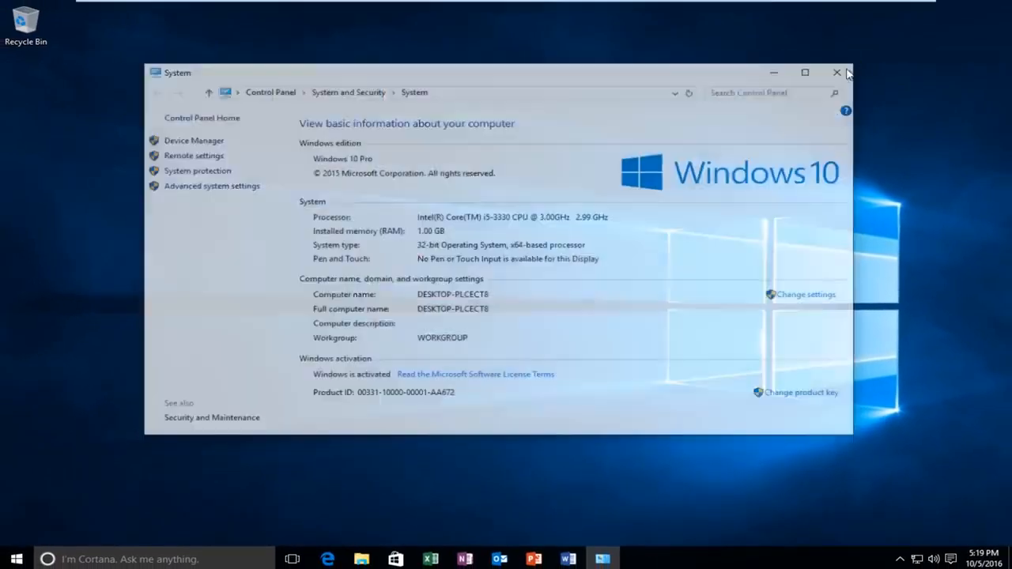
Close the System window and launch the Local Group Policy Editor via a 'gpedit' search.
left_click(831, 71)
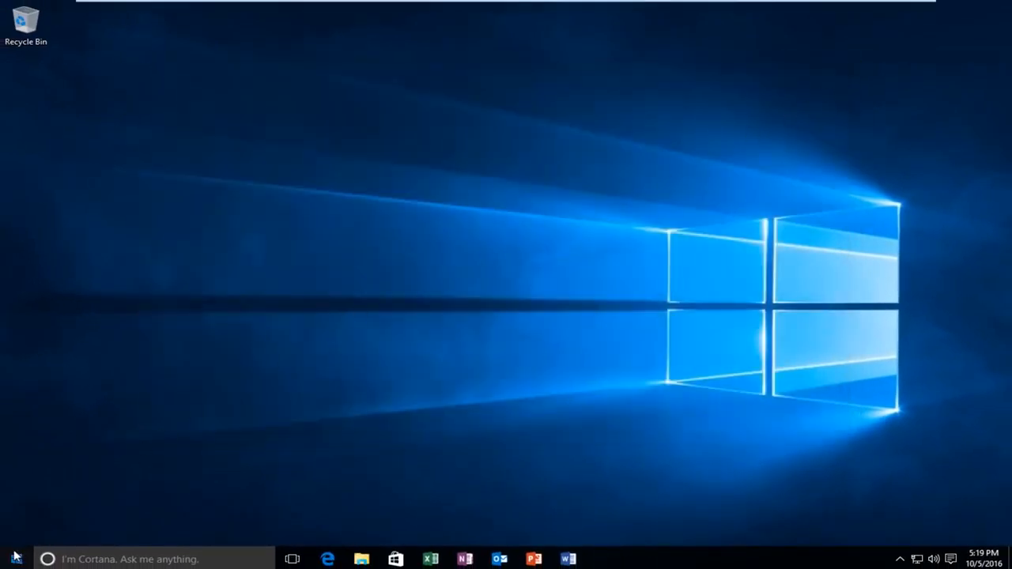
left_click(12, 556)
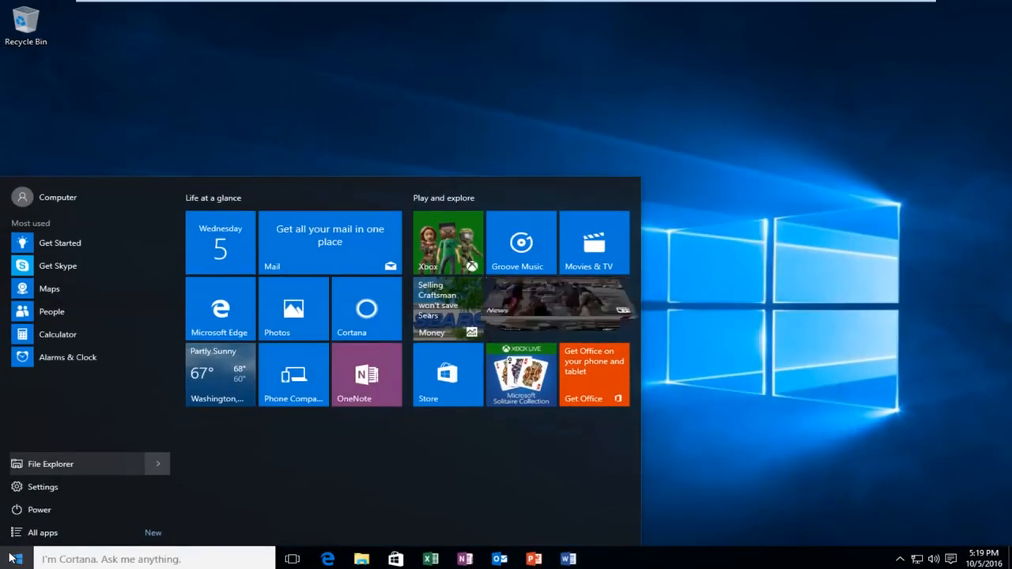
type("gpedit")
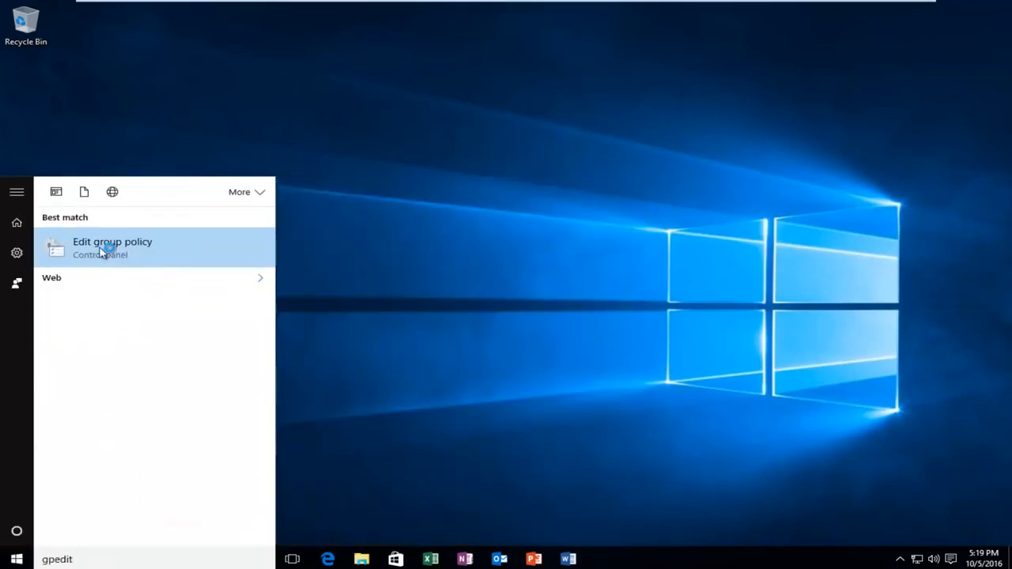
left_click(110, 242)
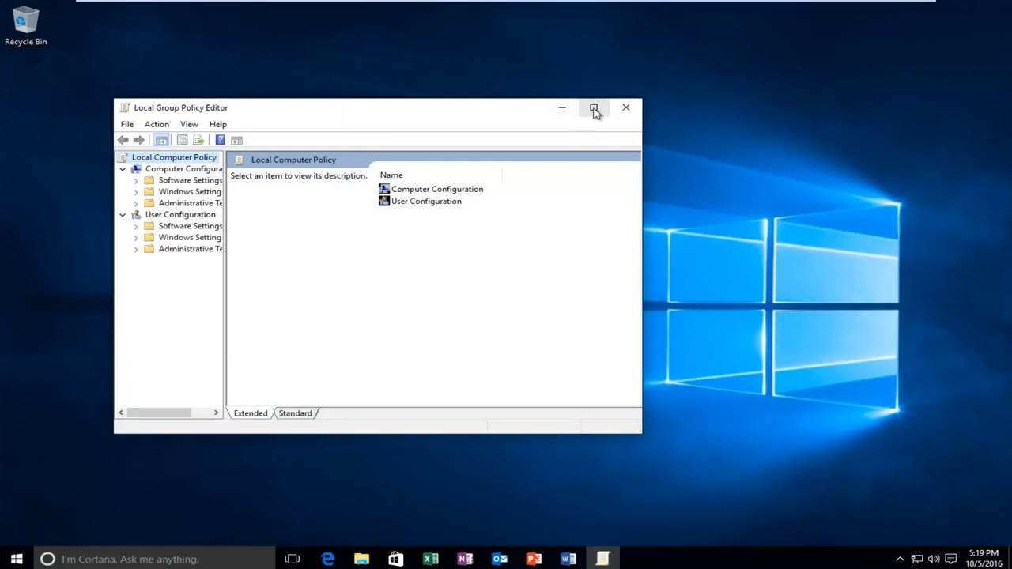
Navigate to Administrative Templates > System > Troubleshooting and Diagnostics > Windows Resource Exhaustion Detection and Resolution.
left_click(594, 107)
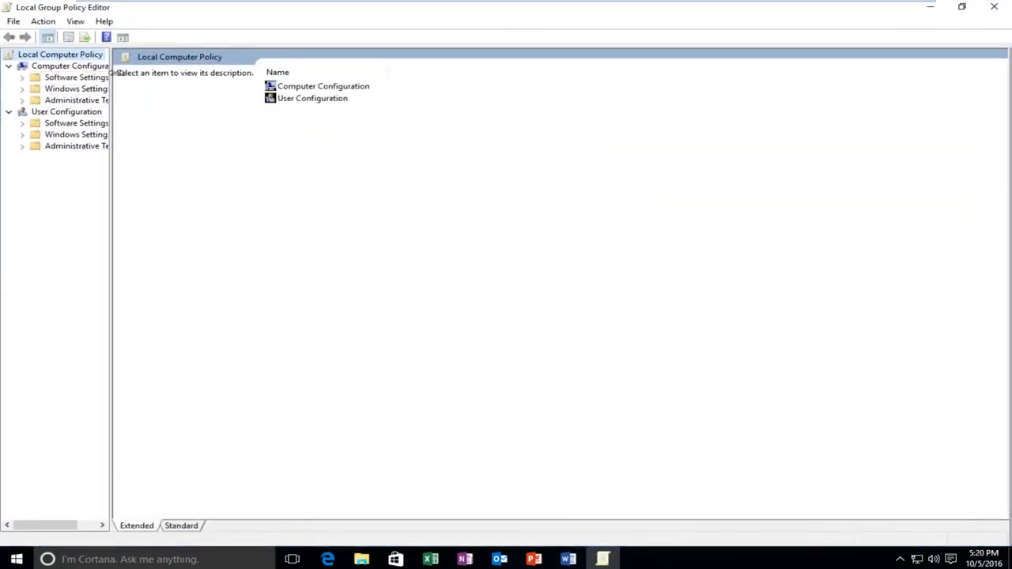
left_click_drag(112, 98, 207, 98)
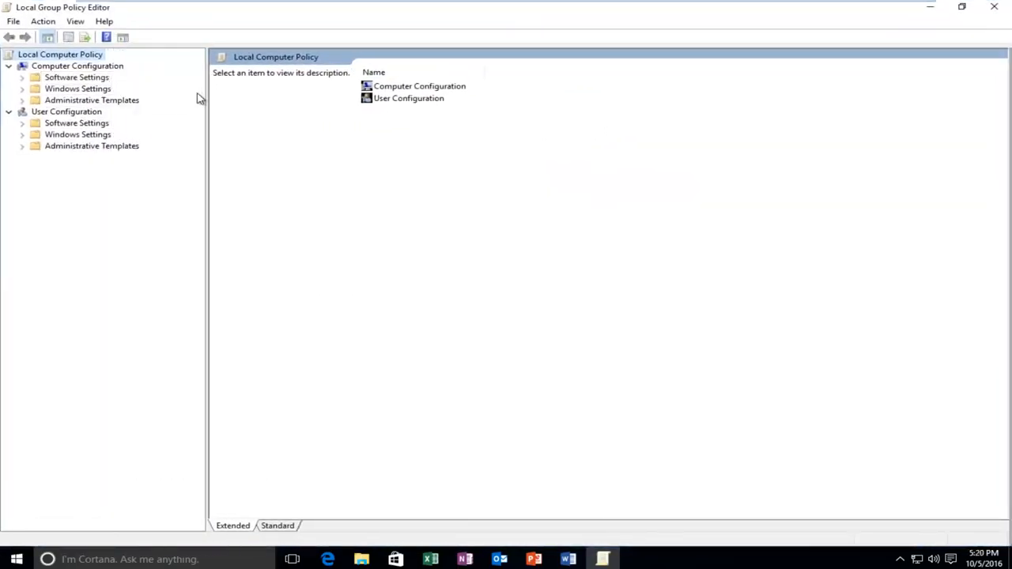
mouse_move(65, 69)
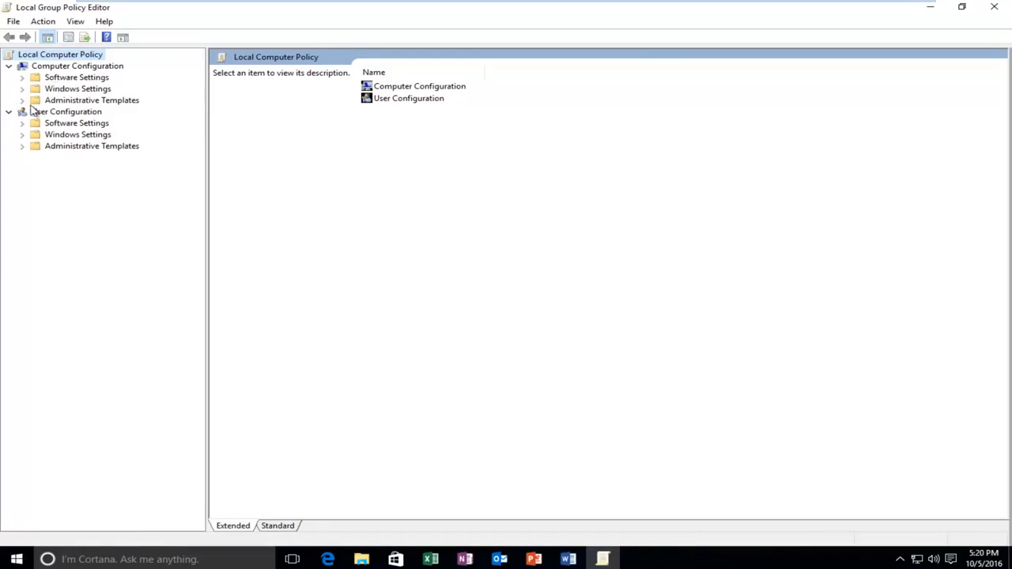
left_click(22, 99)
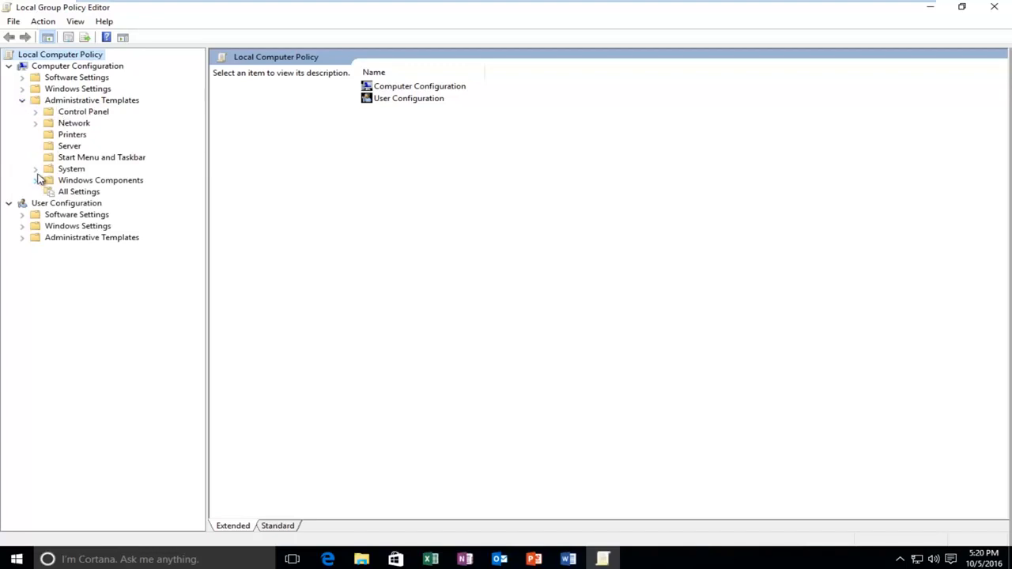
left_click(34, 167)
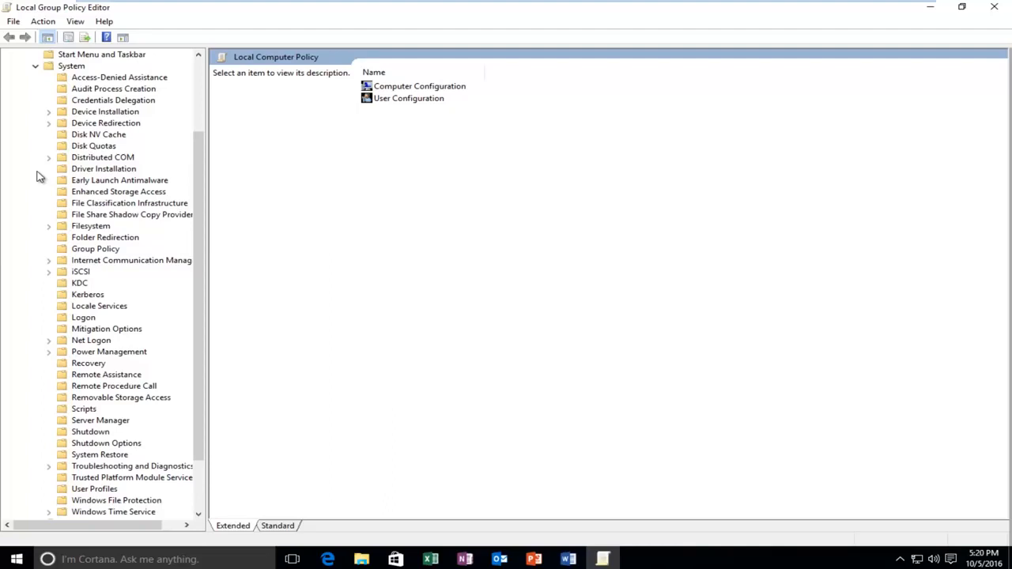
mouse_move(29, 477)
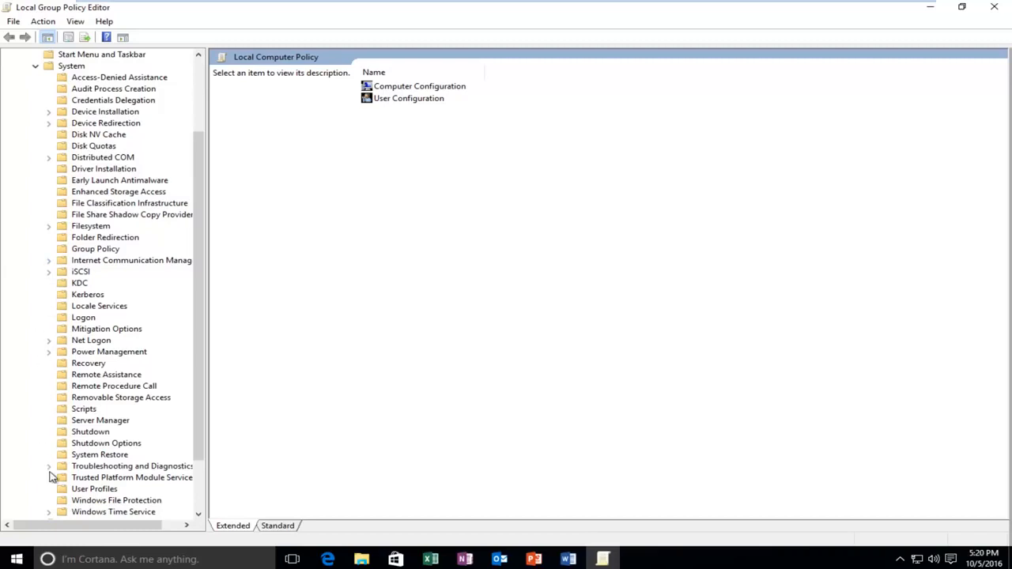
left_click(48, 466)
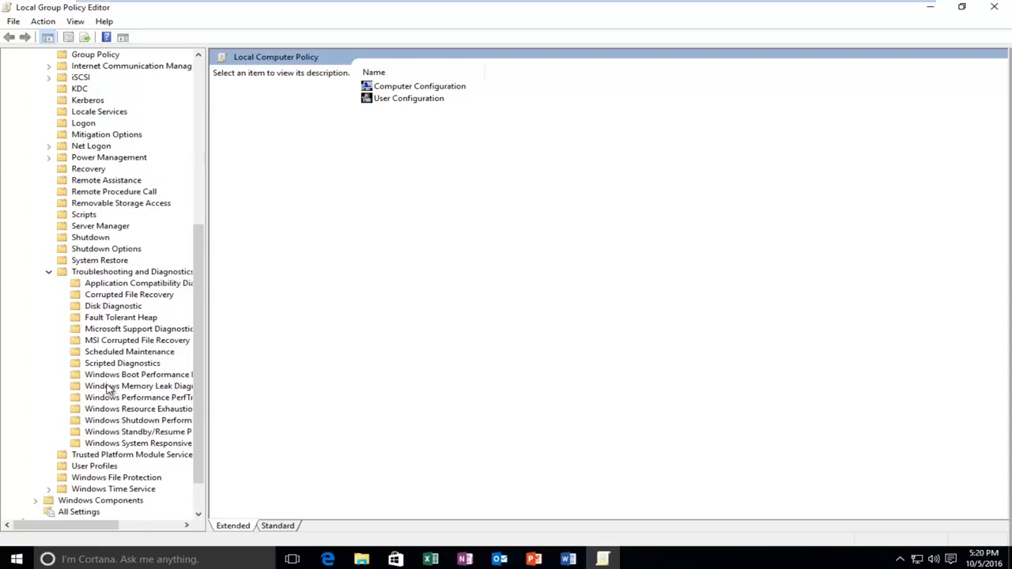
mouse_move(111, 408)
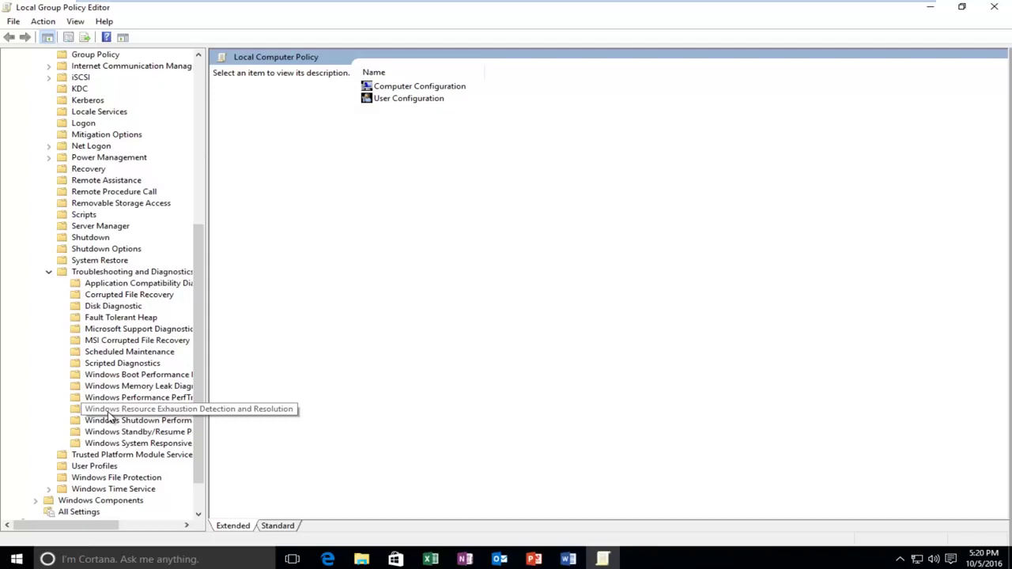
left_click(139, 408)
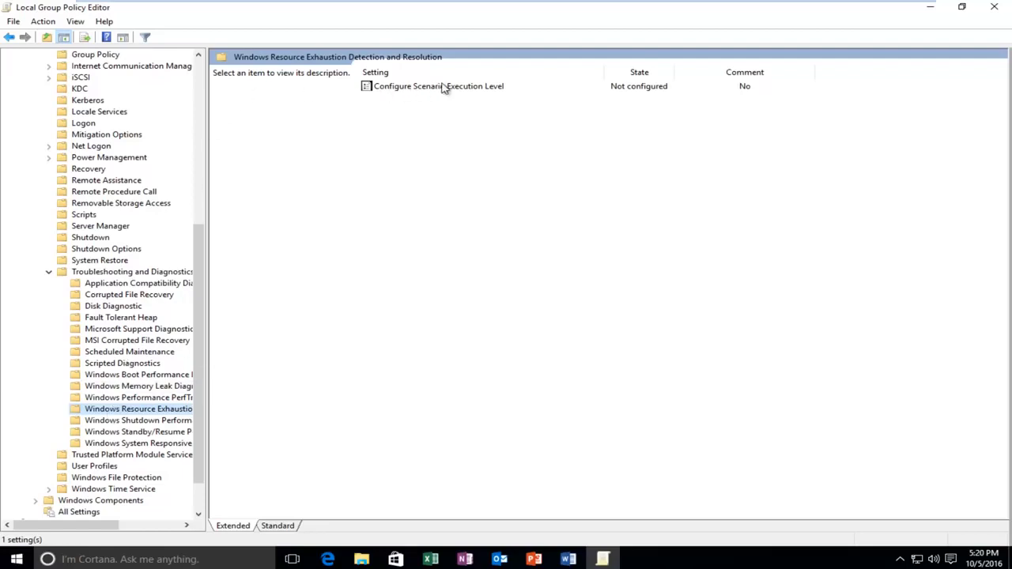
Set the Configure Scenario Execution Level policy to Disabled and apply it.
left_click(438, 85)
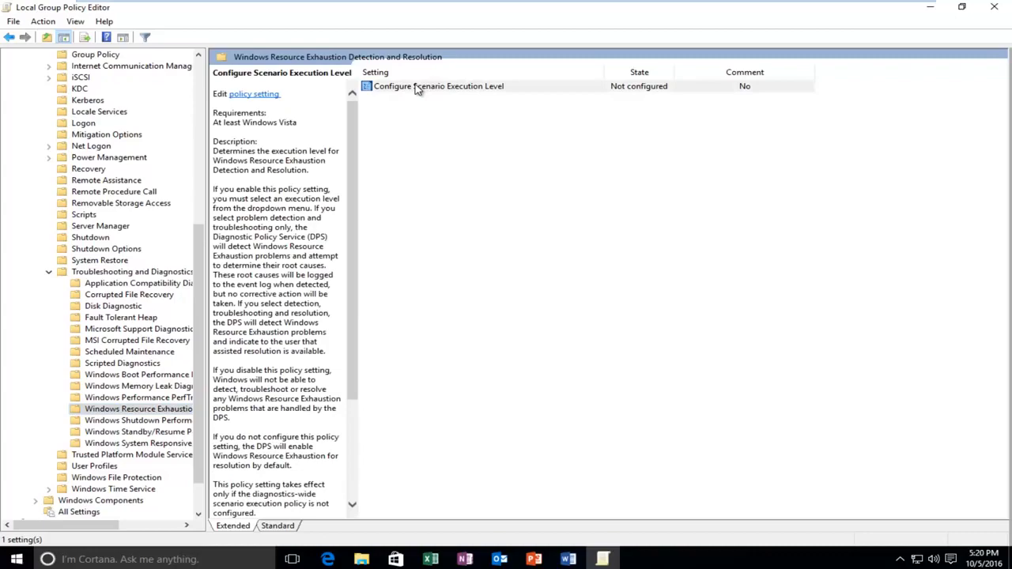
double_click(418, 85)
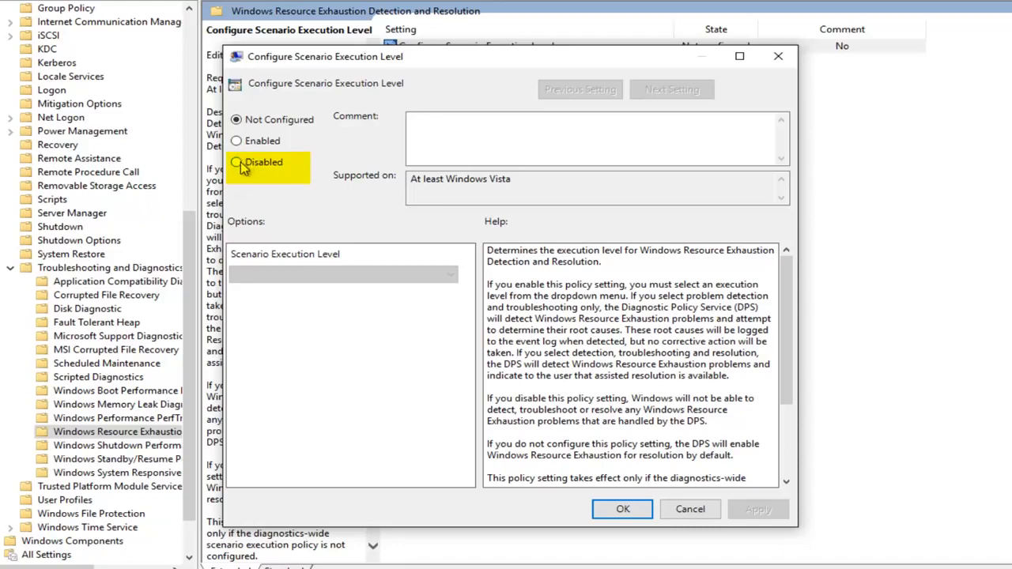
left_click(237, 162)
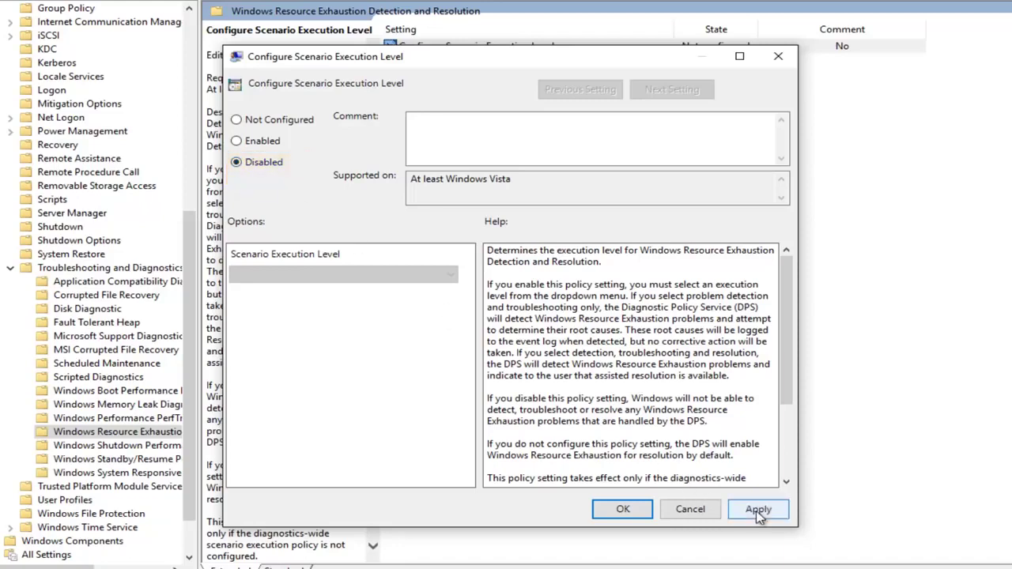
left_click(757, 509)
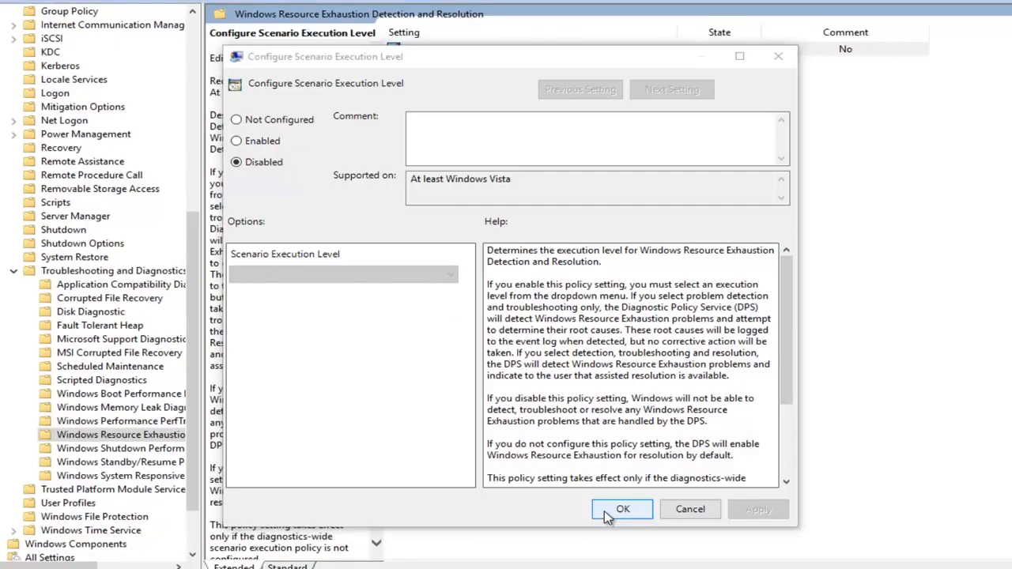
left_click(623, 509)
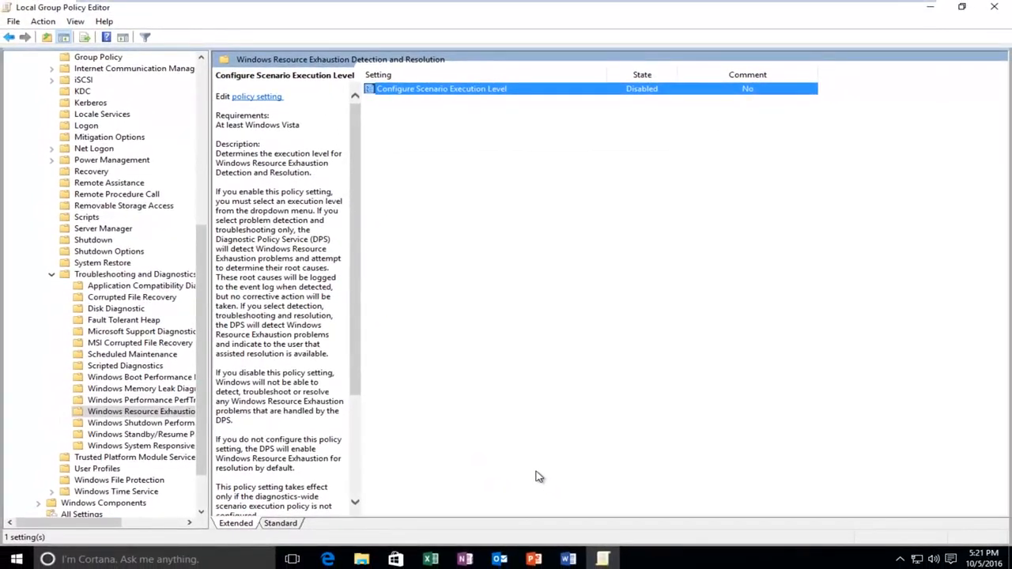
mouse_move(994, 9)
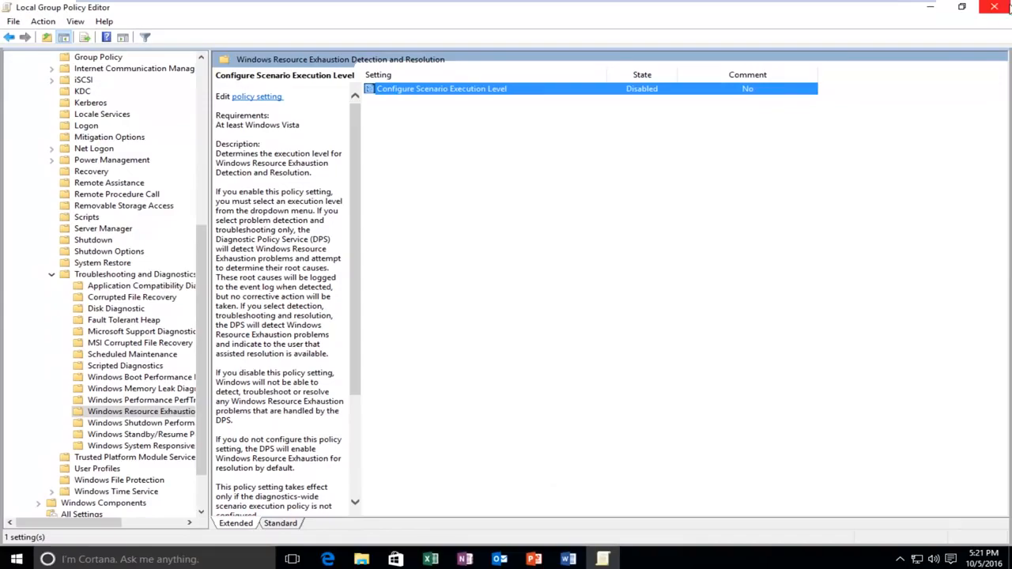
Close the Local Group Policy Editor, leaving the desktop empty.
left_click(994, 8)
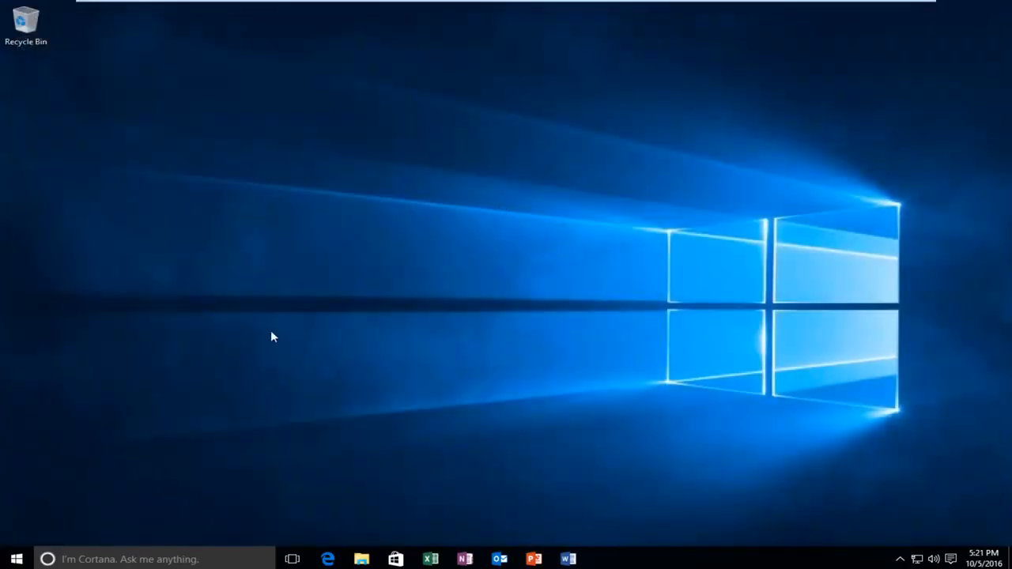
mouse_move(96, 457)
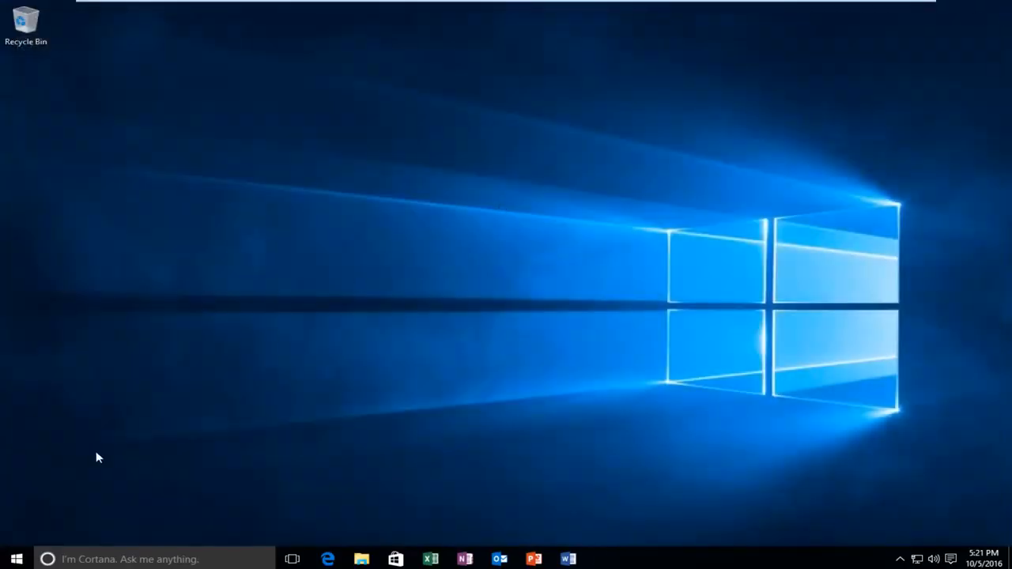